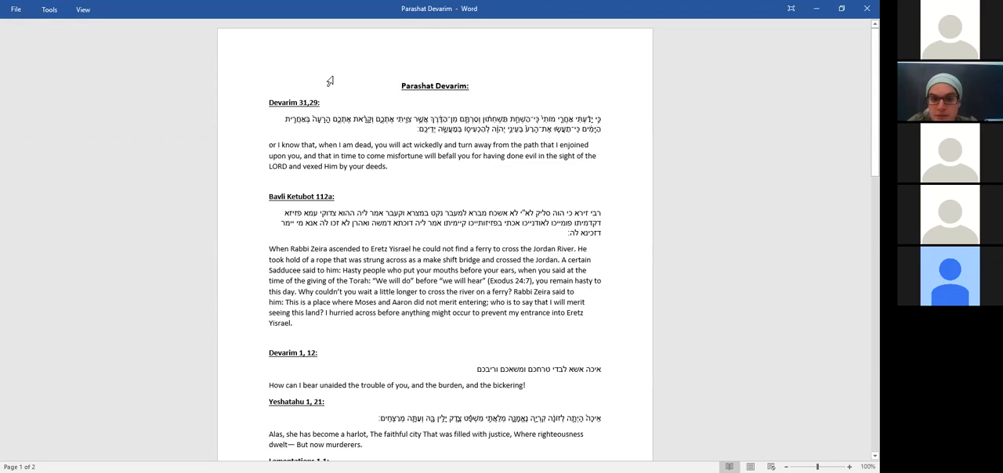
# - Click the control at the top-left corner of the Word window several times
pyautogui.click(15, 9)
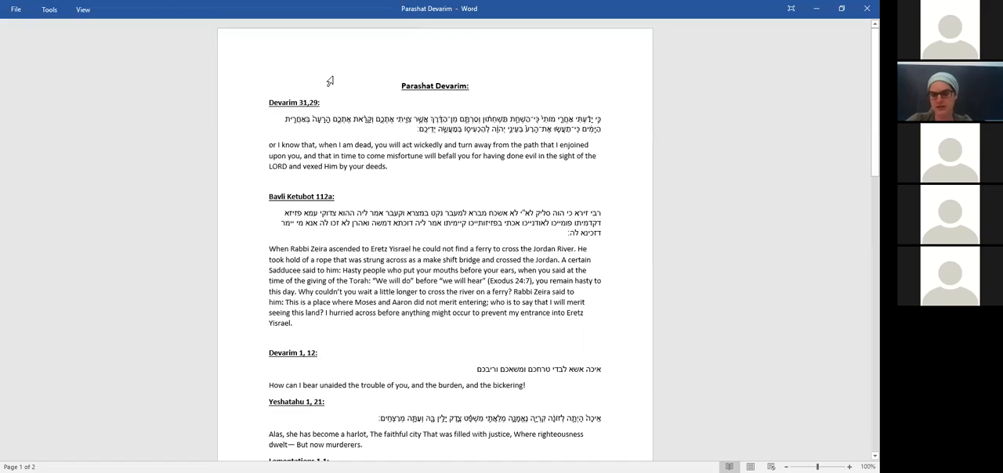
pyautogui.click(15, 9)
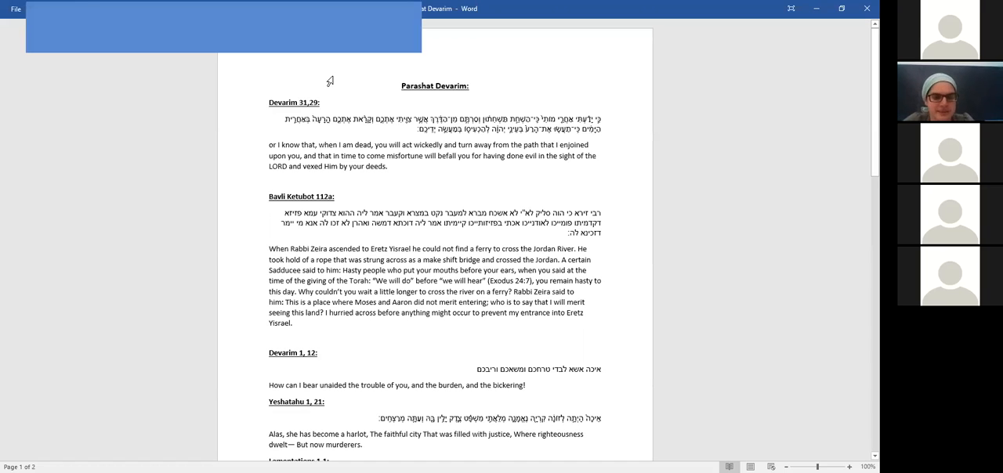
pyautogui.click(15, 9)
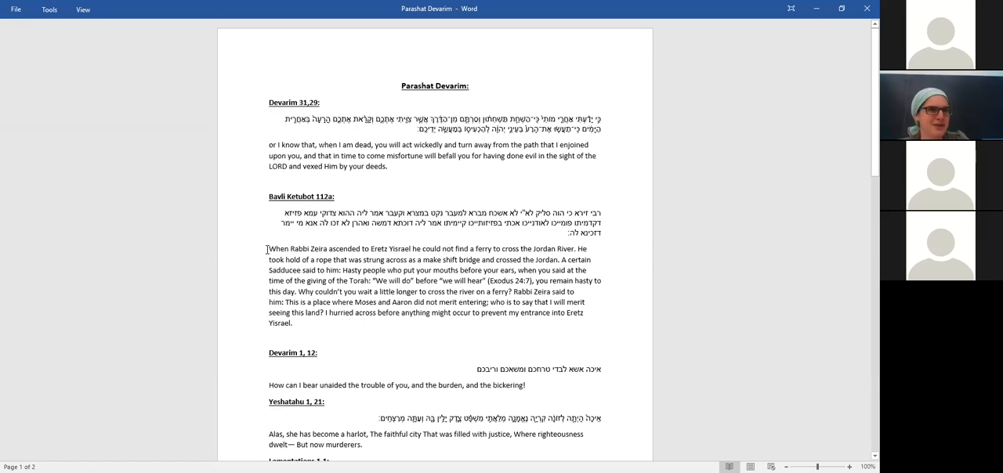
pyautogui.click(14, 8)
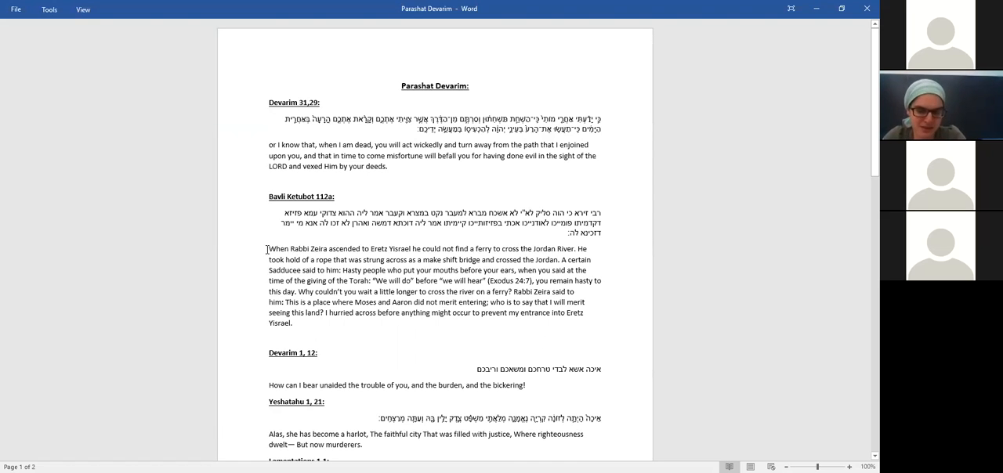
pyautogui.click(15, 8)
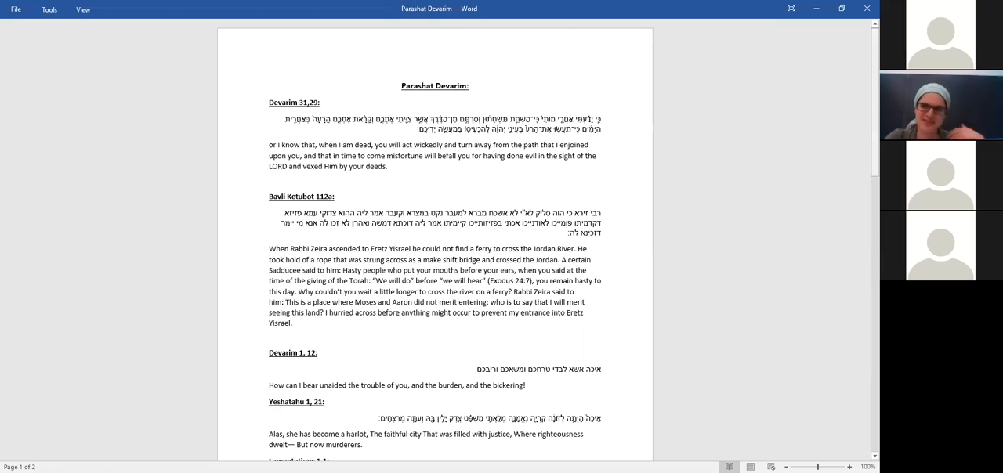
# - Scroll past the end of Eicha rabah to Devarim 3,8-9 at the top of page 2
pyautogui.scroll(-3)
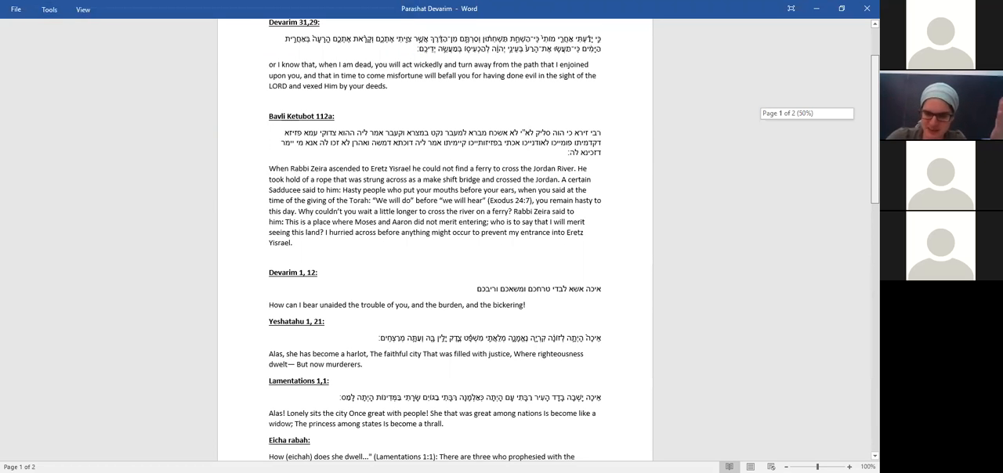
pyautogui.scroll(-3)
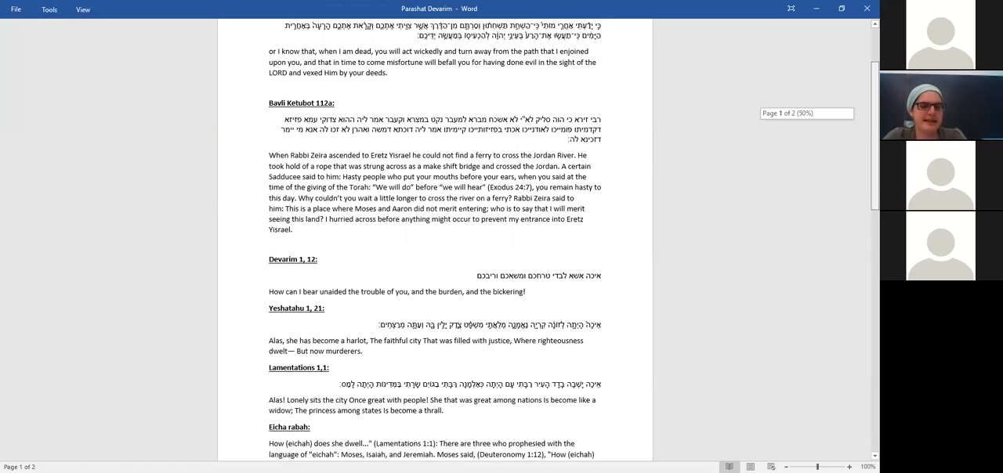
pyautogui.scroll(-3)
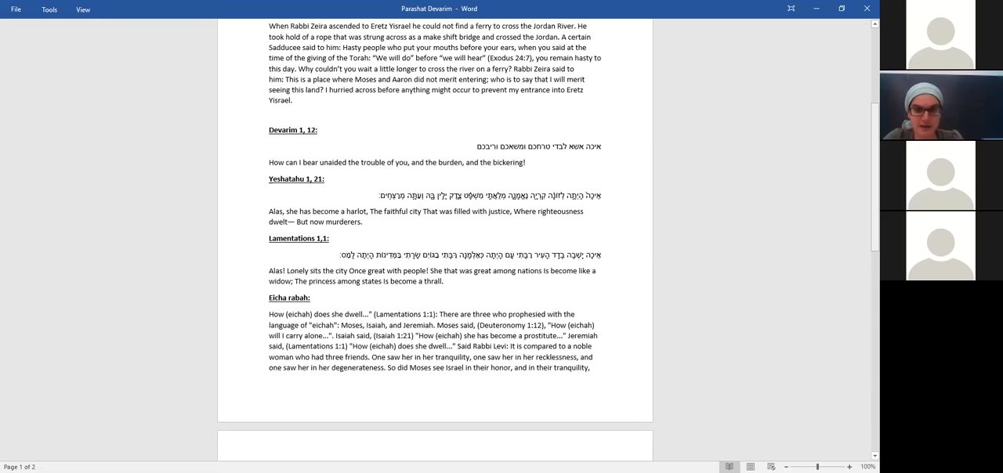
pyautogui.scroll(-3)
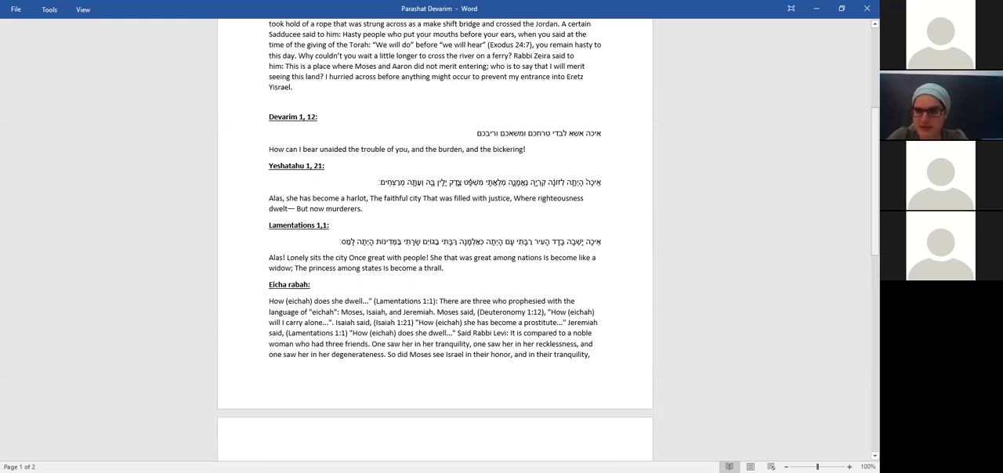
pyautogui.scroll(-3)
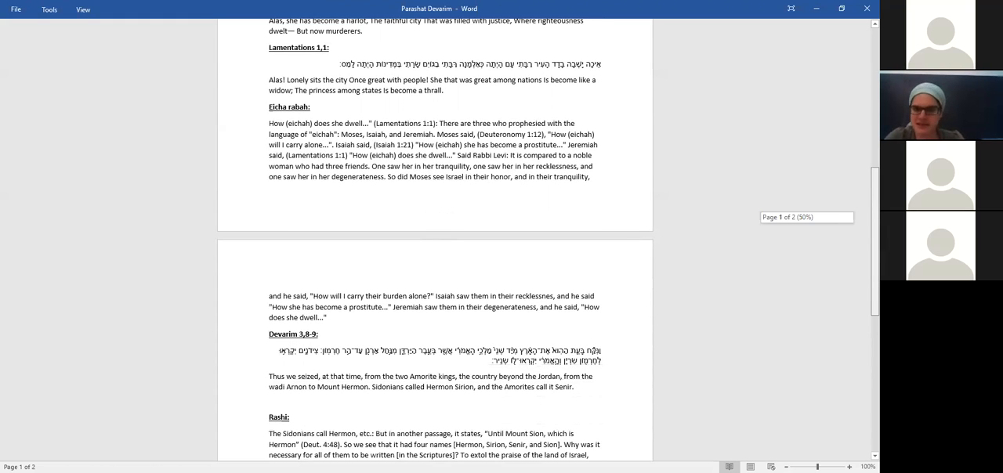
# - Scroll page 2 to show Rashi and Nachmonidas' comments, with Psalms 133 starting below
pyautogui.scroll(-3)
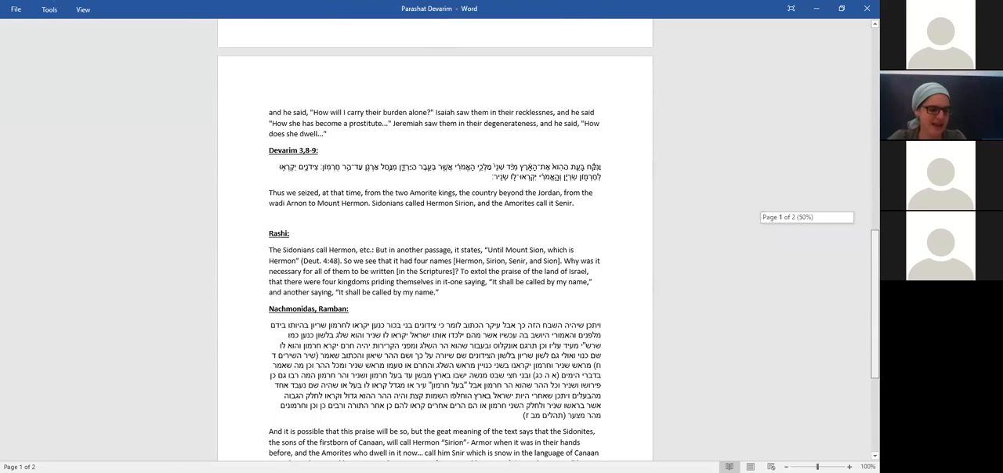
pyautogui.scroll(-3)
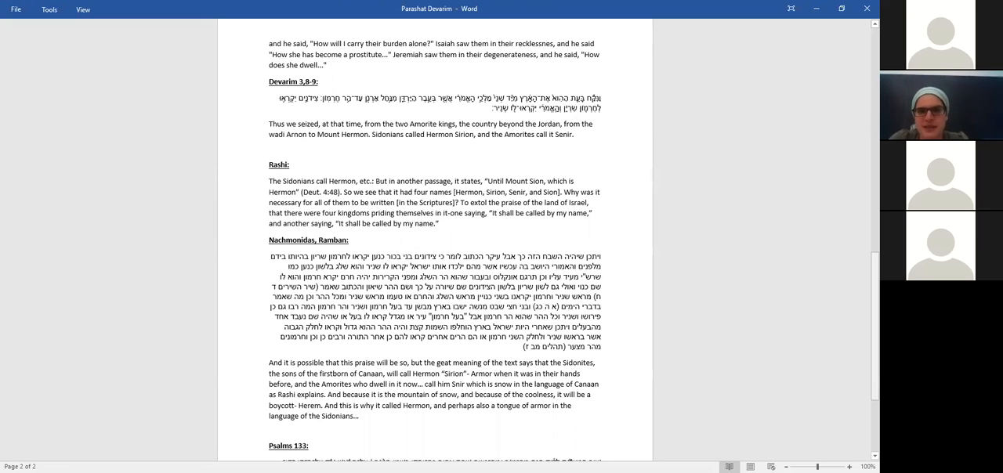
pyautogui.moveTo(263, 102)
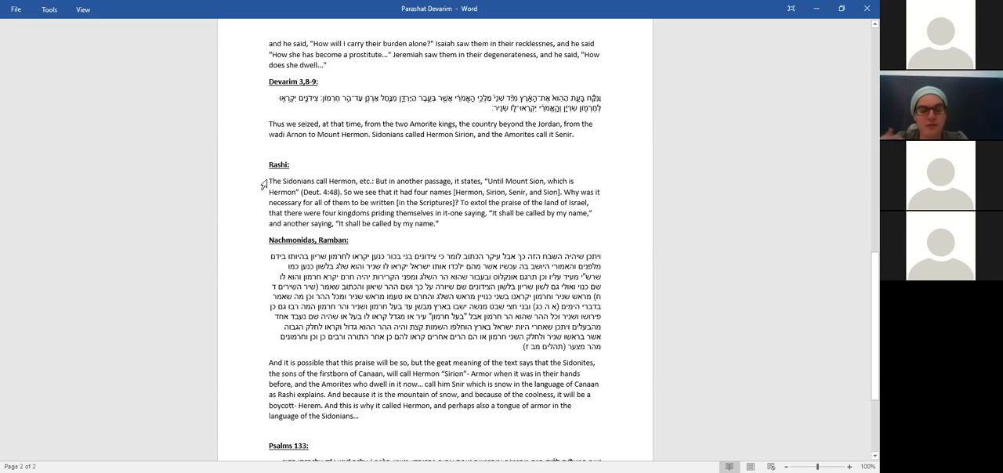
pyautogui.click(15, 9)
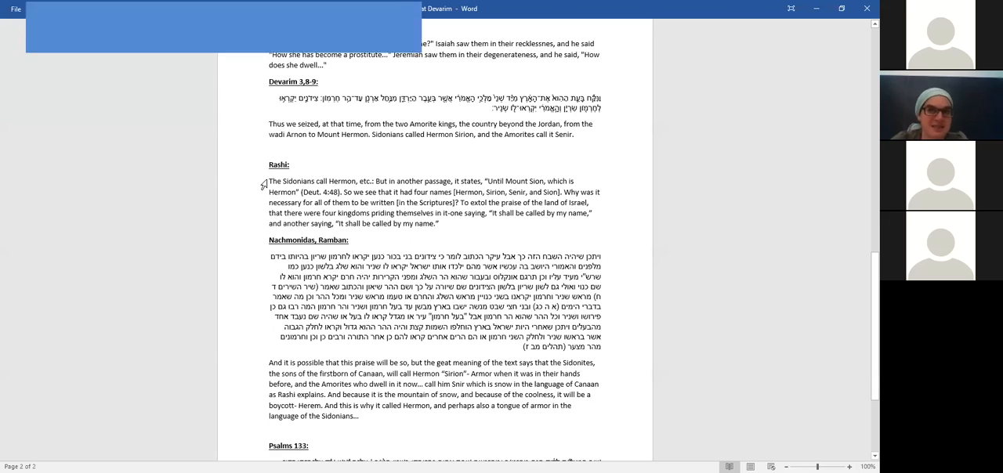
pyautogui.click(15, 9)
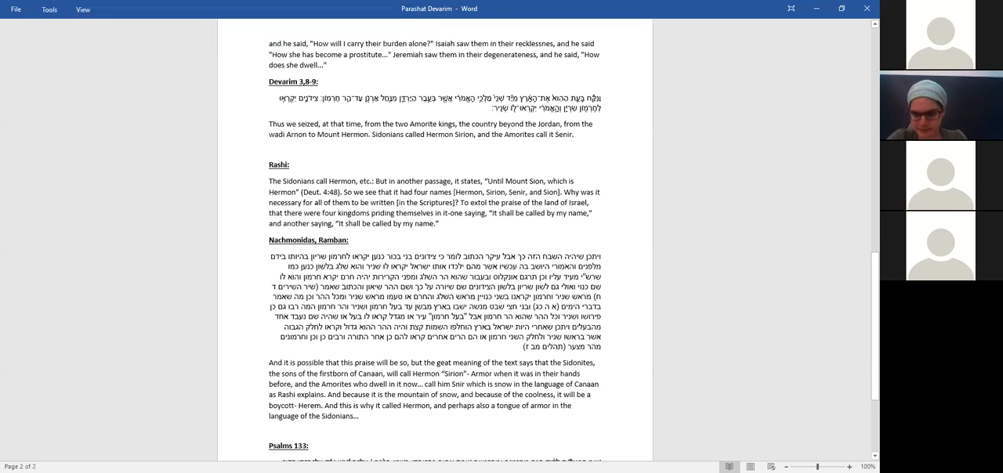
# - Scroll to the end of page 2 showing Psalms 133 in Hebrew and English
pyautogui.scroll(-3)
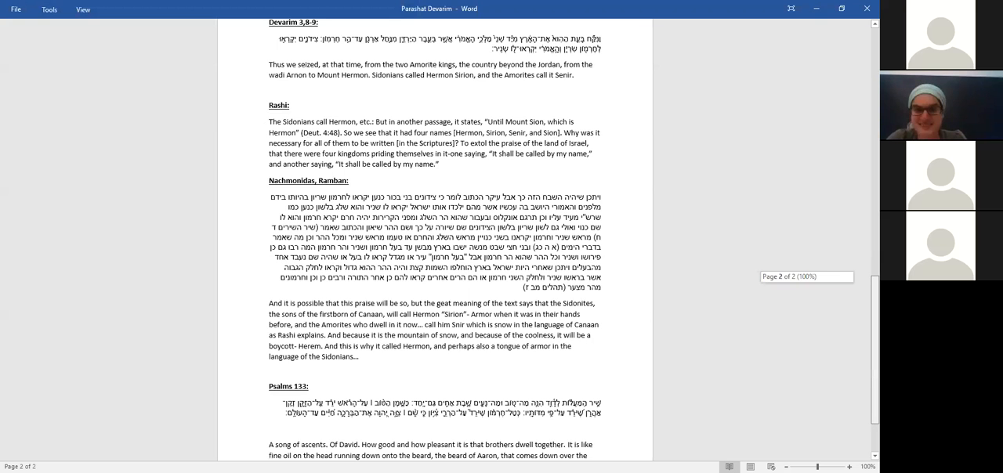
pyautogui.scroll(-3)
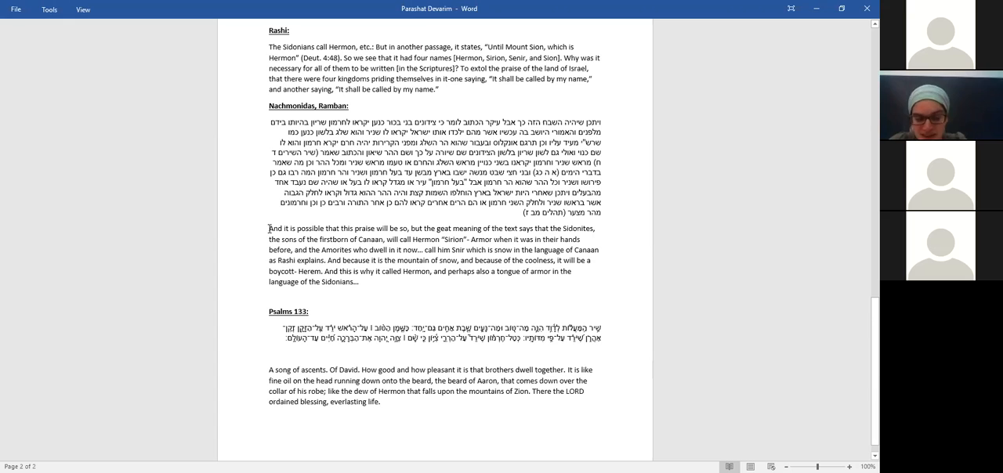
pyautogui.click(15, 9)
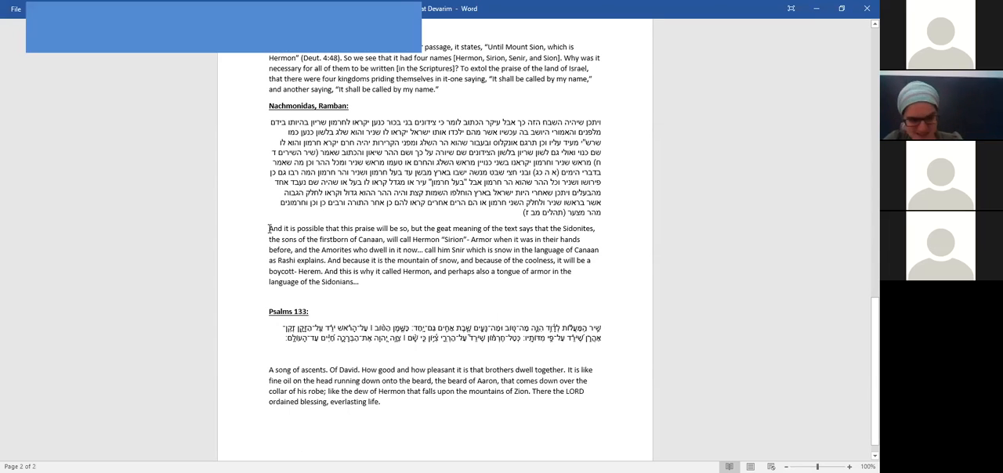
# - Return to page 1 showing Devarim 1,12, Yeshayahu, Lamentations and Eicha rabah
pyautogui.click(15, 9)
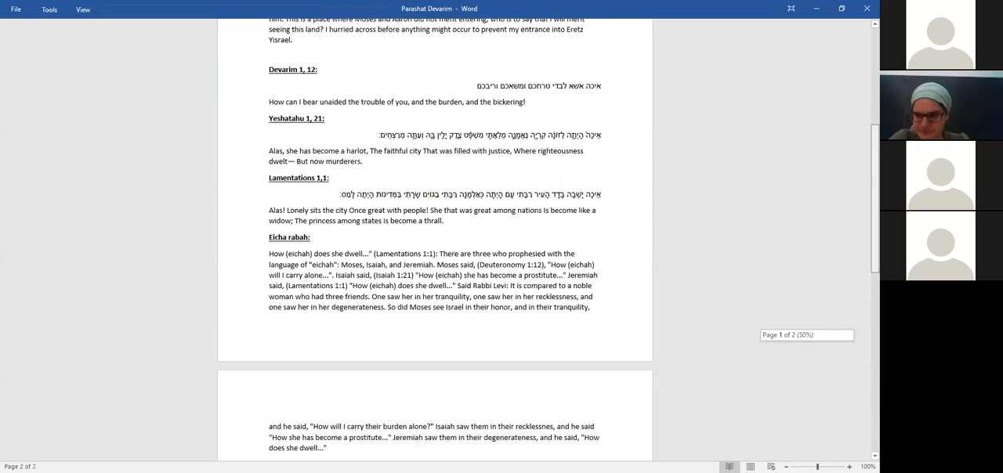
pyautogui.scroll(-3)
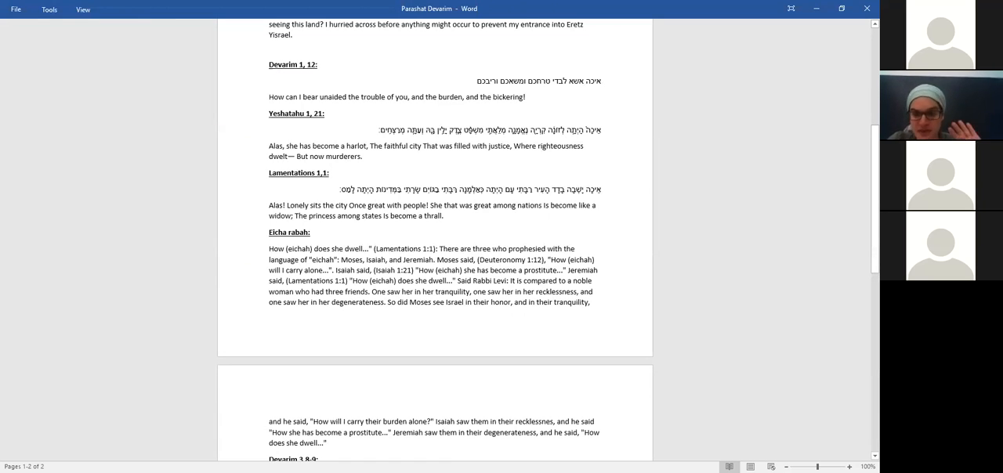
pyautogui.click(15, 9)
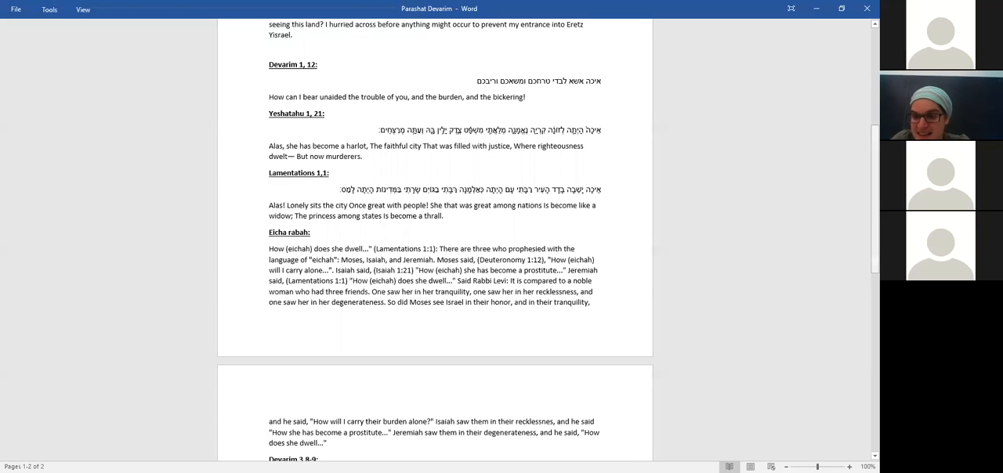
pyautogui.scroll(-3)
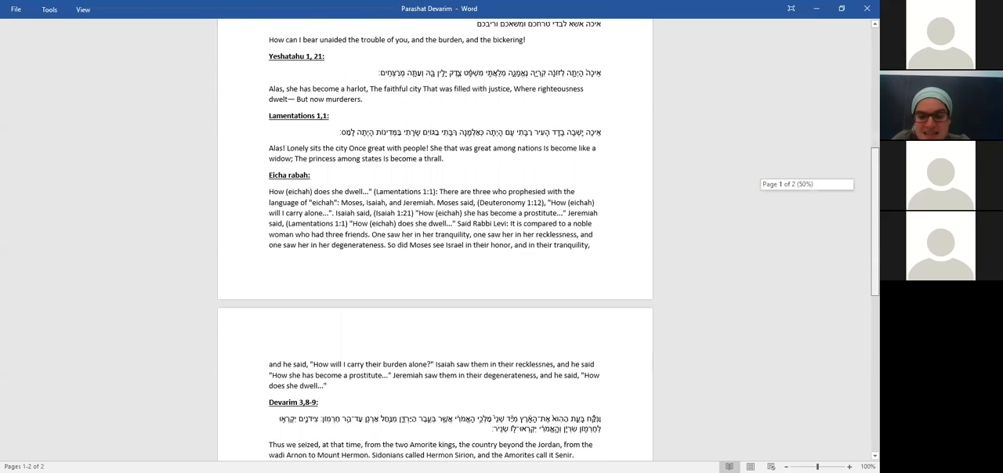
pyautogui.scroll(-3)
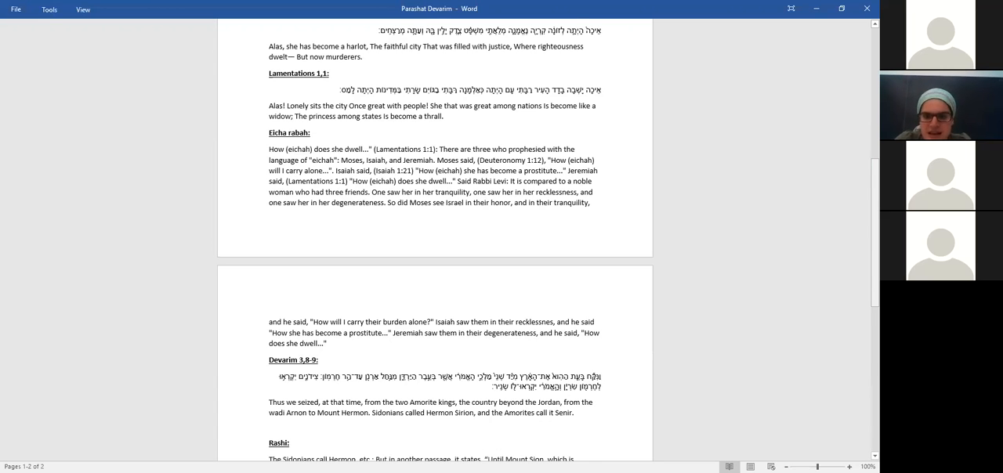
pyautogui.scroll(-3)
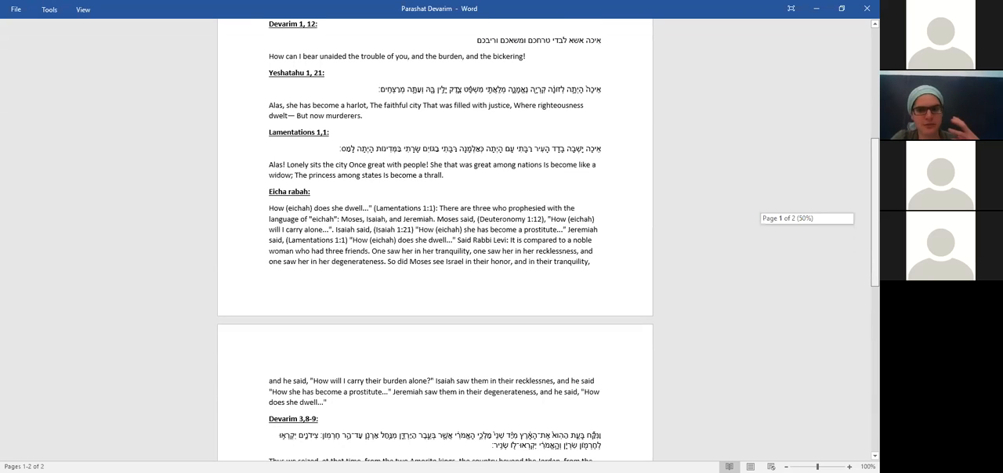
pyautogui.scroll(3)
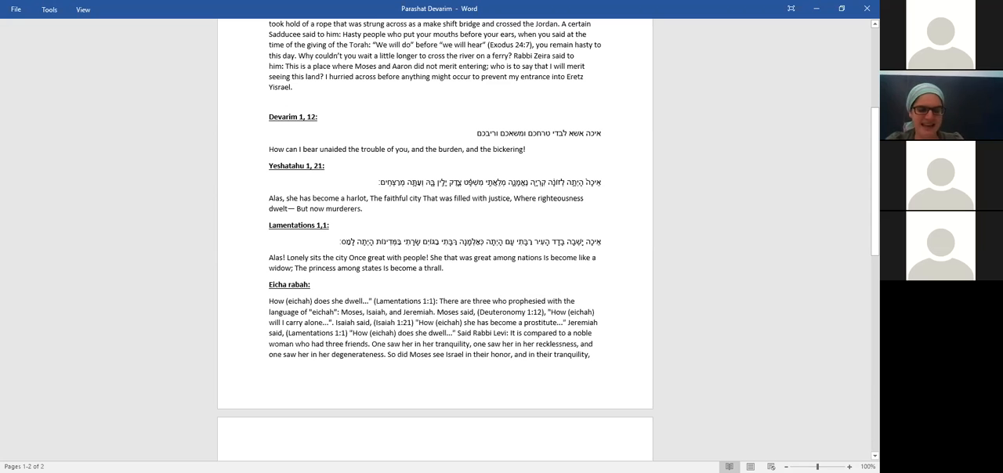
# - Scroll past Devarim 3,8-9 until Rashi, Nachmonidas and all of Psalms 133 show
pyautogui.scroll(-3)
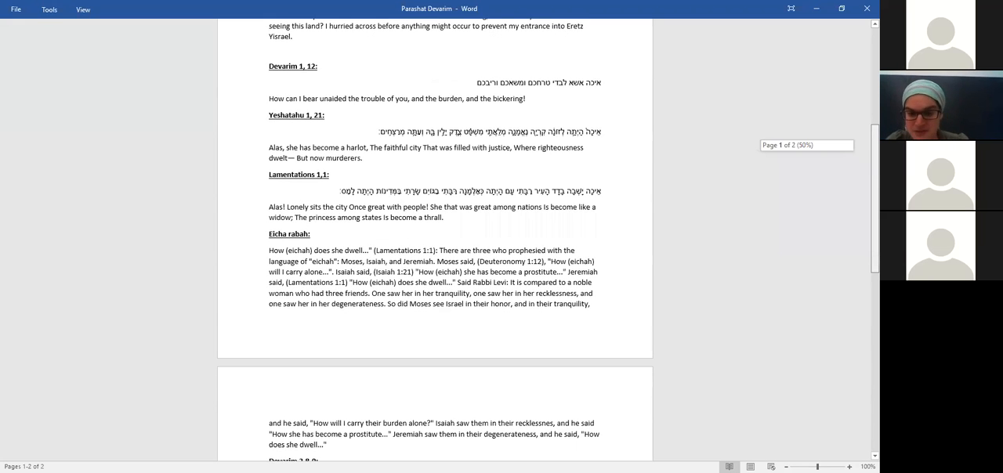
pyautogui.scroll(-3)
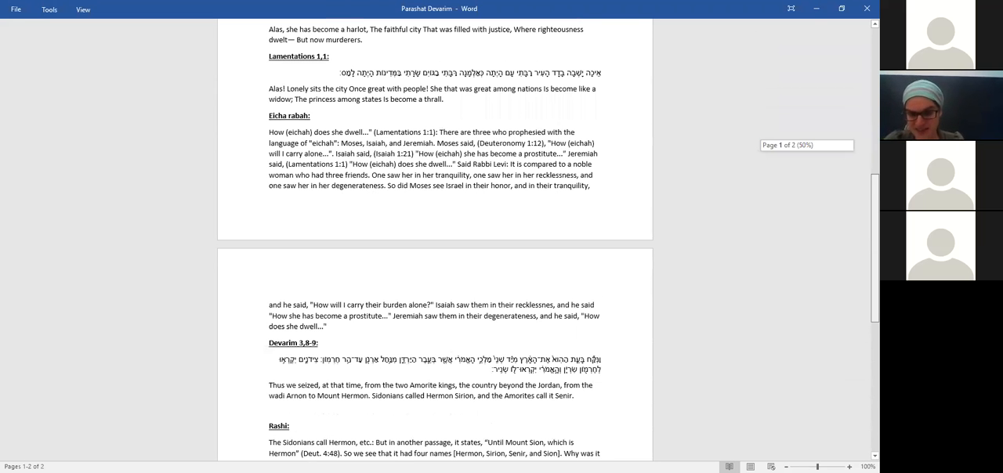
pyautogui.scroll(-3)
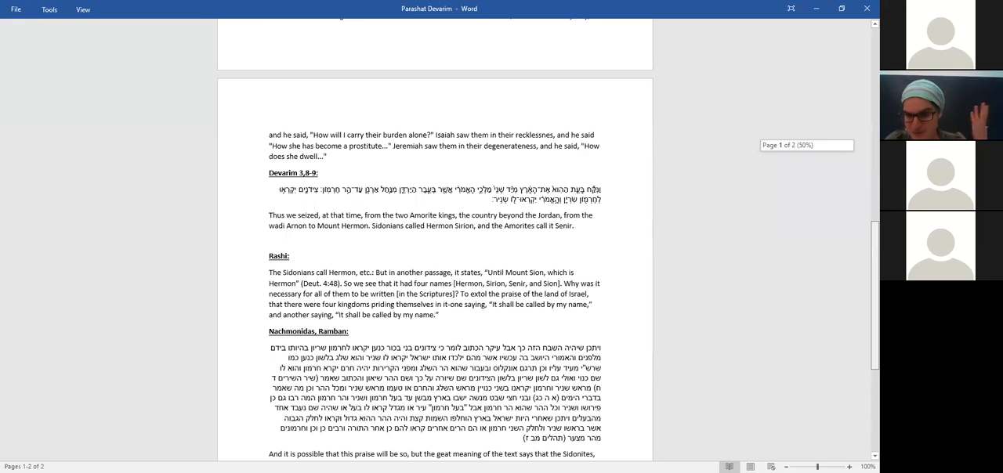
pyautogui.scroll(-3)
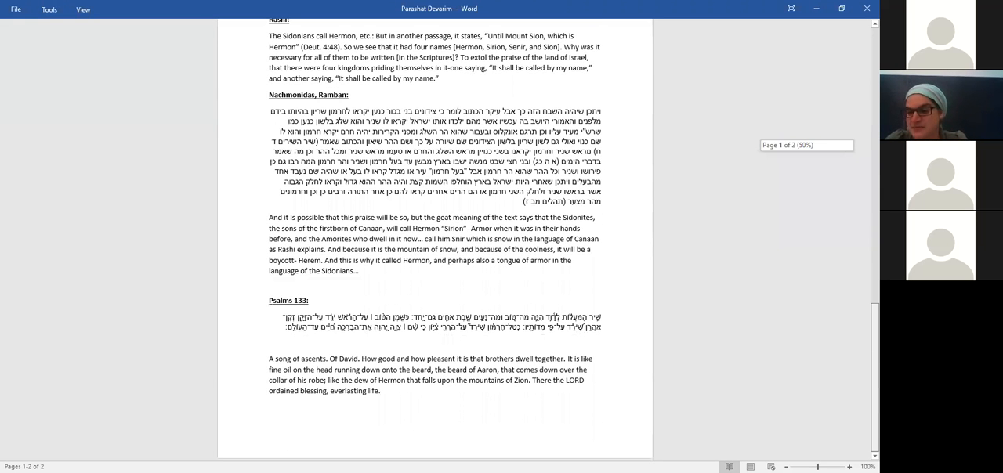